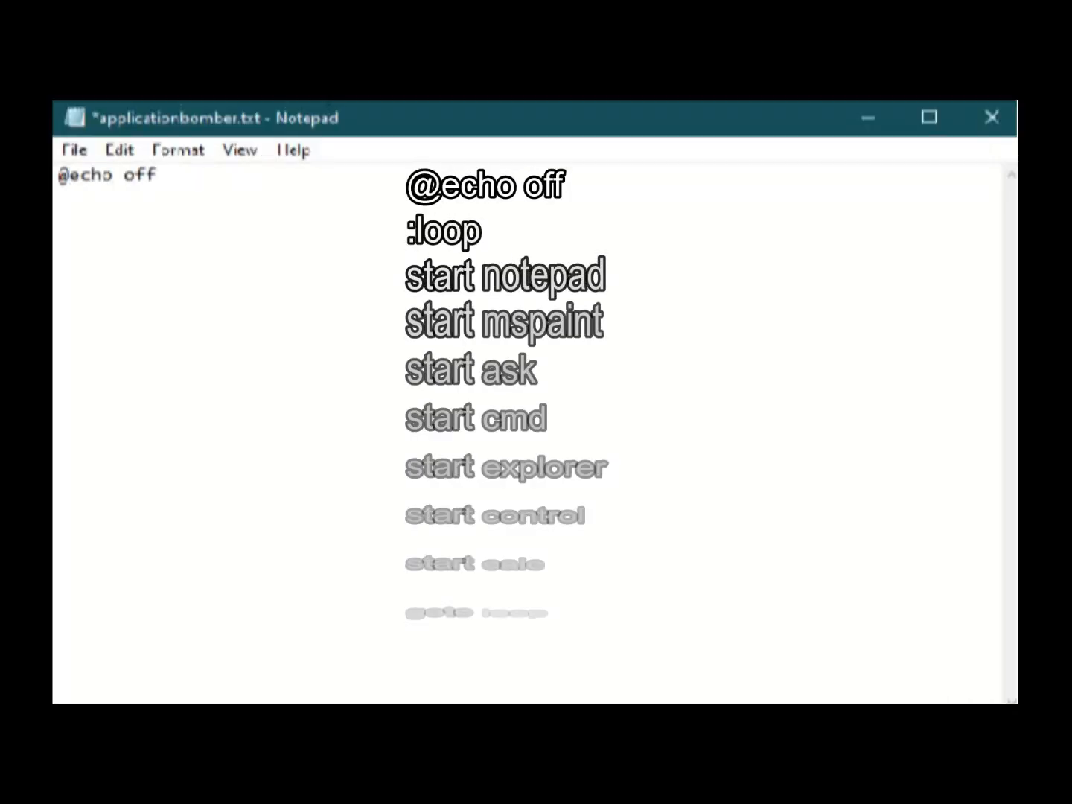
# Write the :loop with start lines for notepad, explorer, control and calc.
pyautogui.write(':loop')
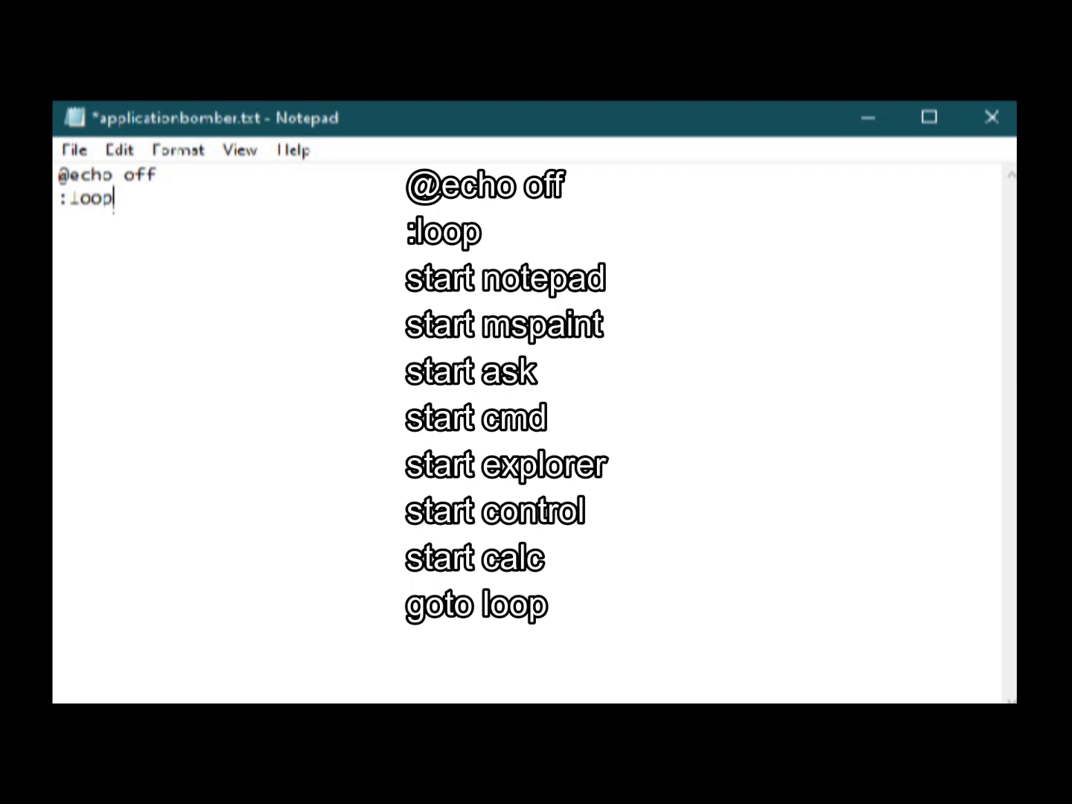
pyautogui.write('start notep')
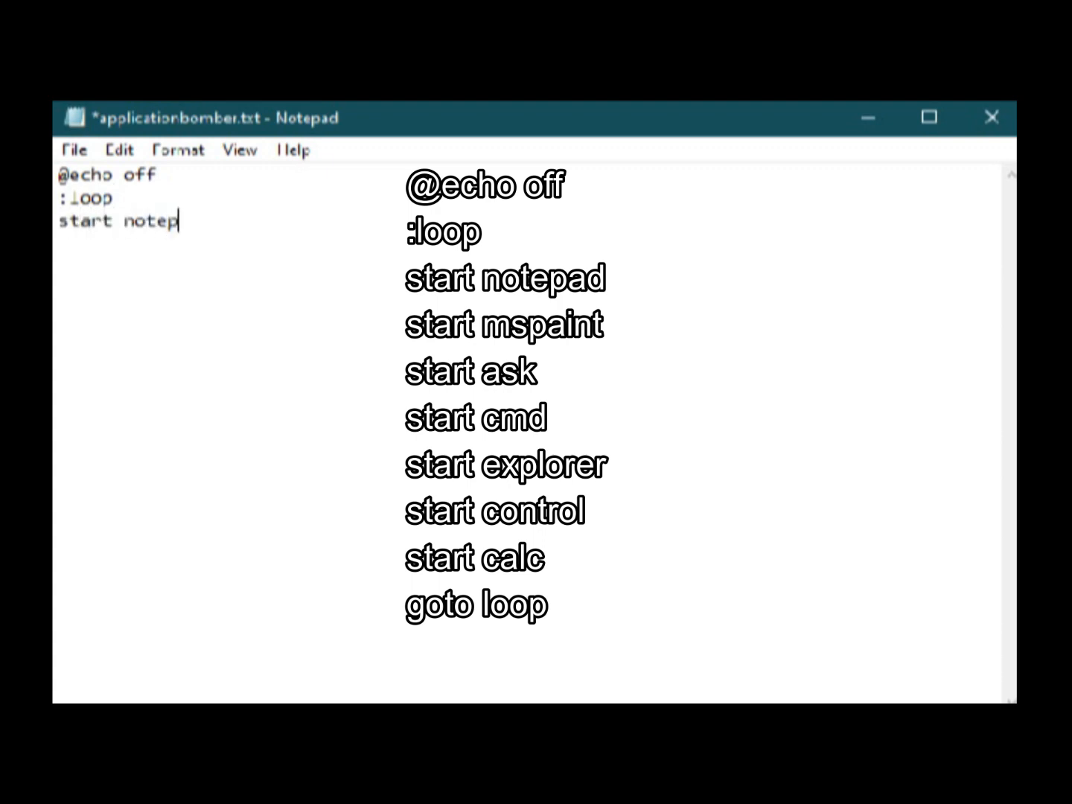
pyautogui.write('ad')
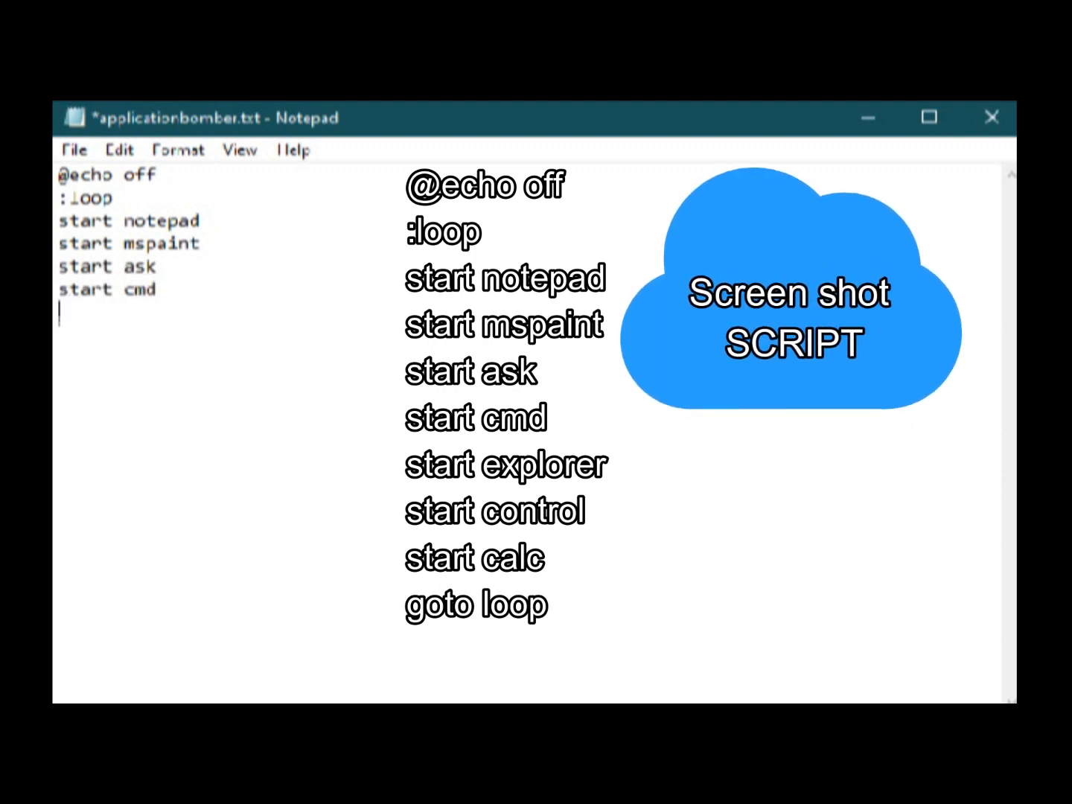
pyautogui.write('start explorer')
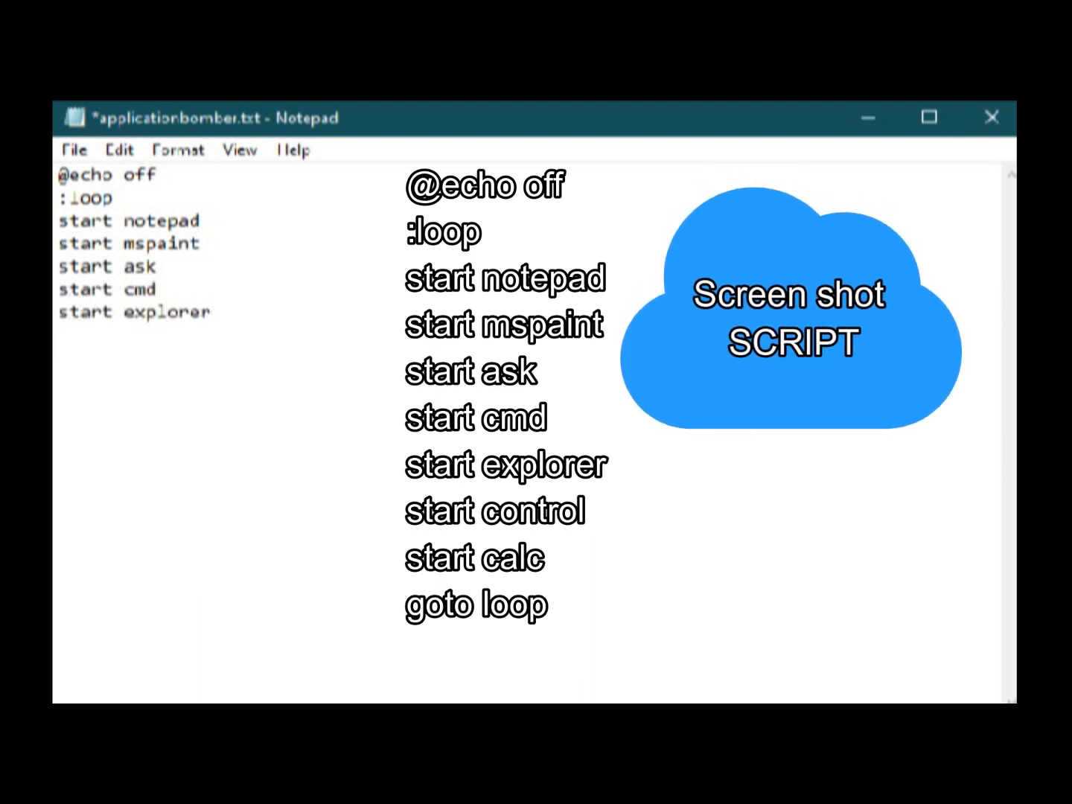
pyautogui.write('start control')
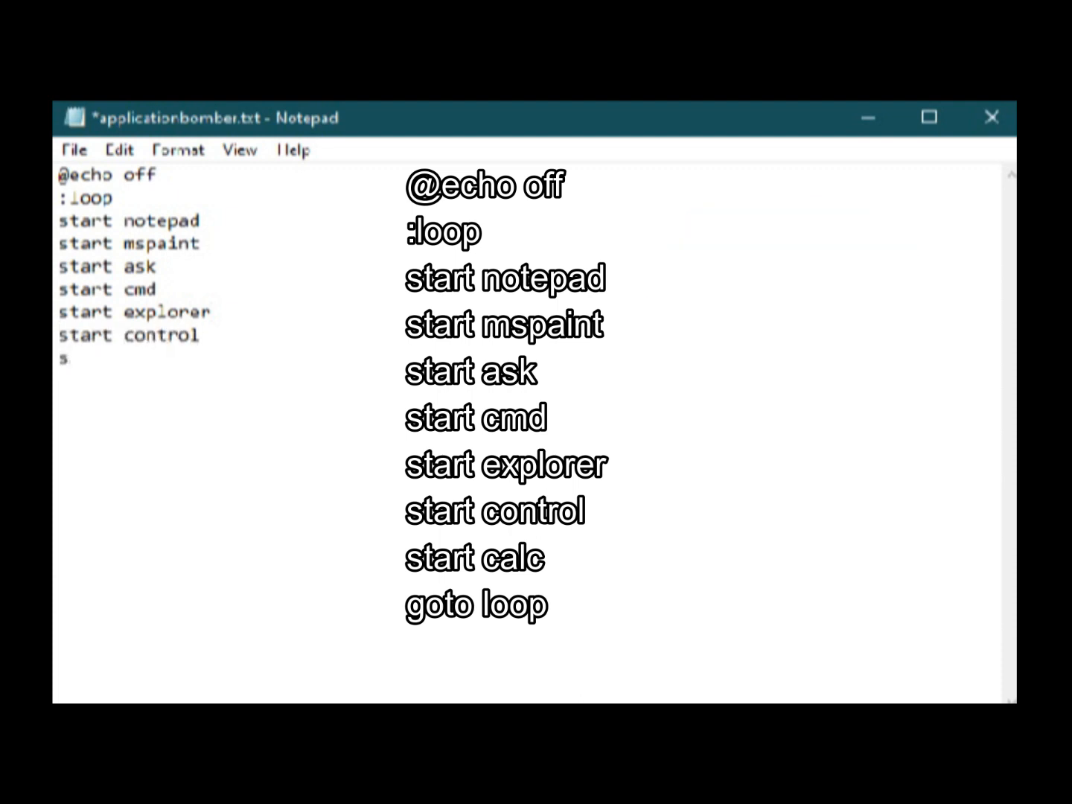
pyautogui.write('tart calc')
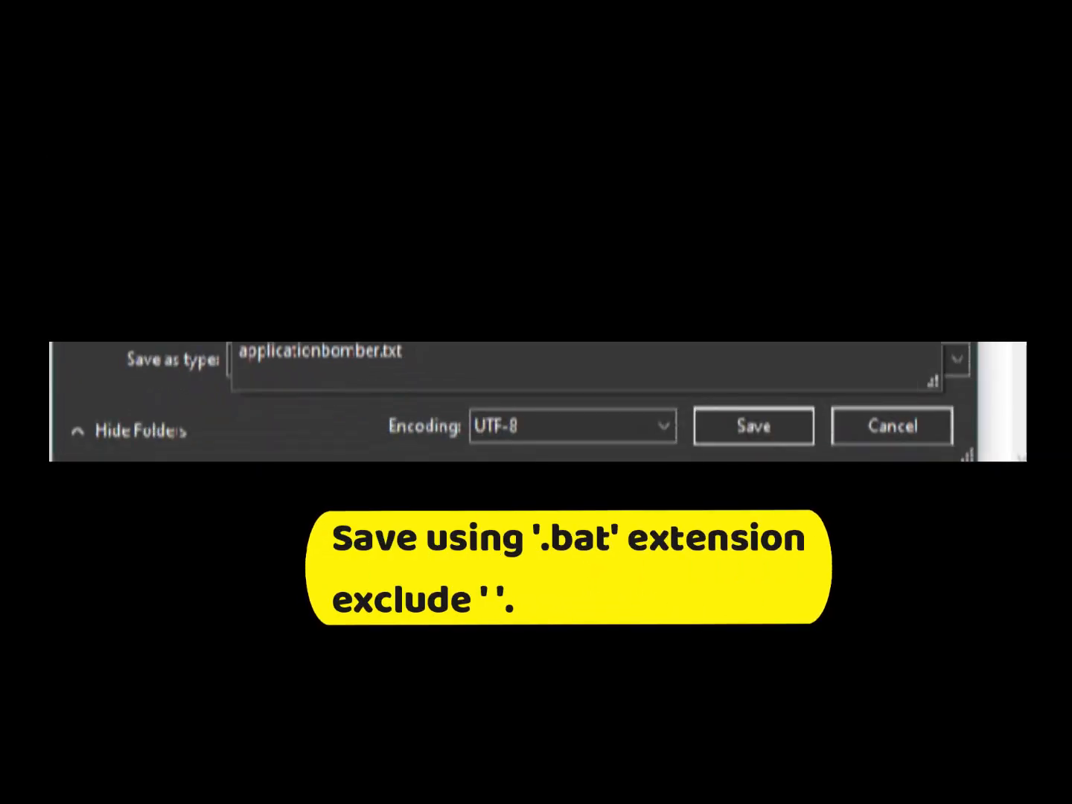
# Save the script to the desktop as applicationbomber.bat with type All Files.
pyautogui.click(596, 360)
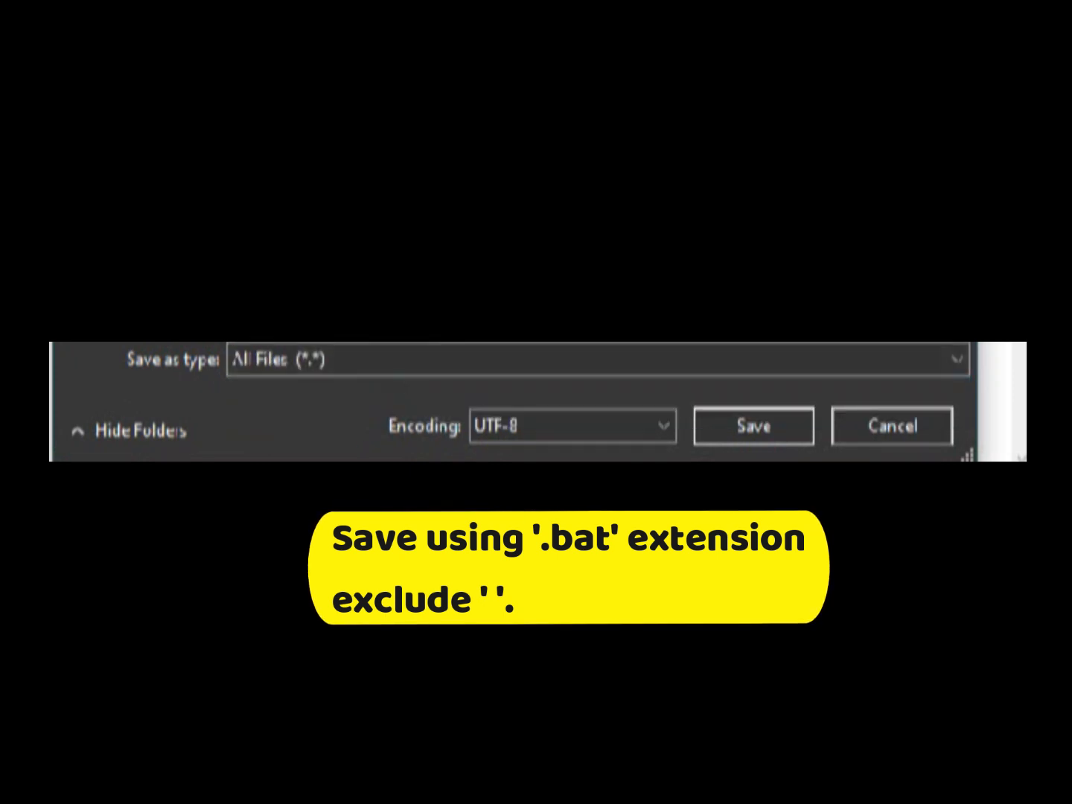
pyautogui.click(753, 426)
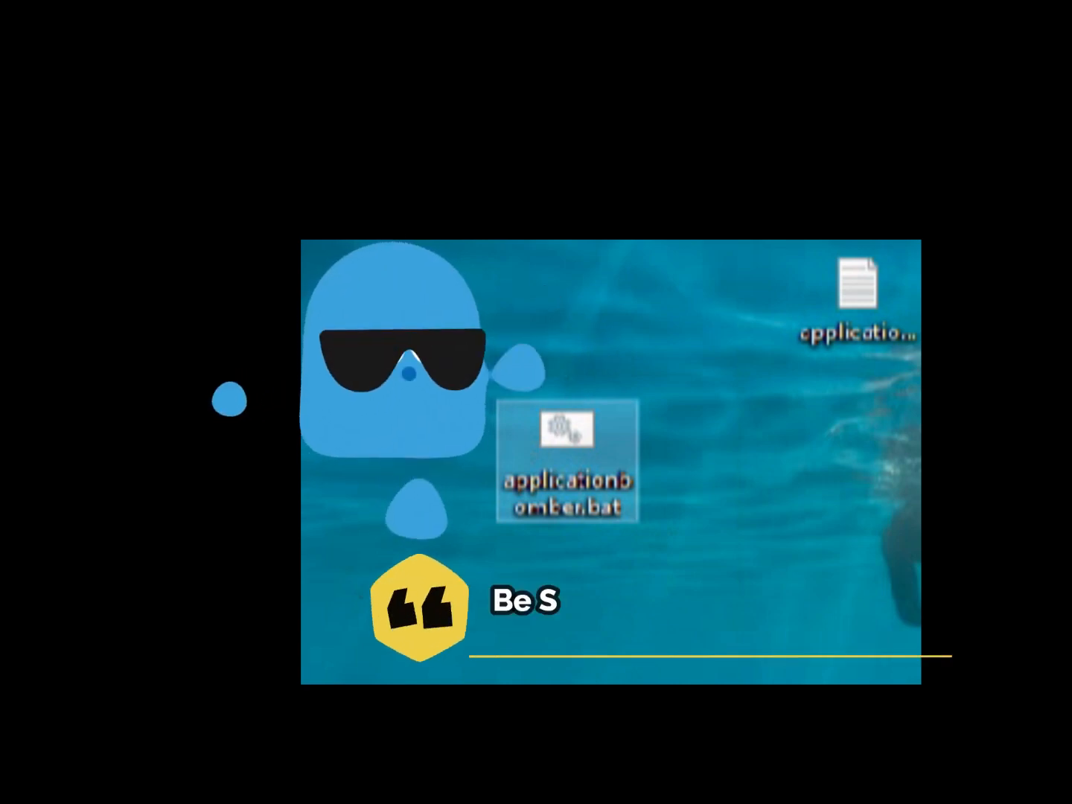